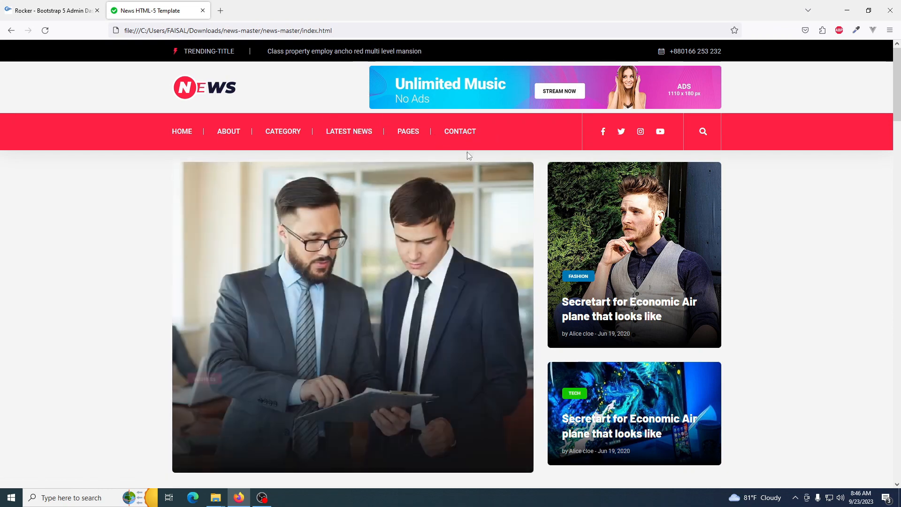
Browse the About page and then the Category page of the news template
{"action": "scroll", "scroll_direction": "down", "scroll_amount": 3}
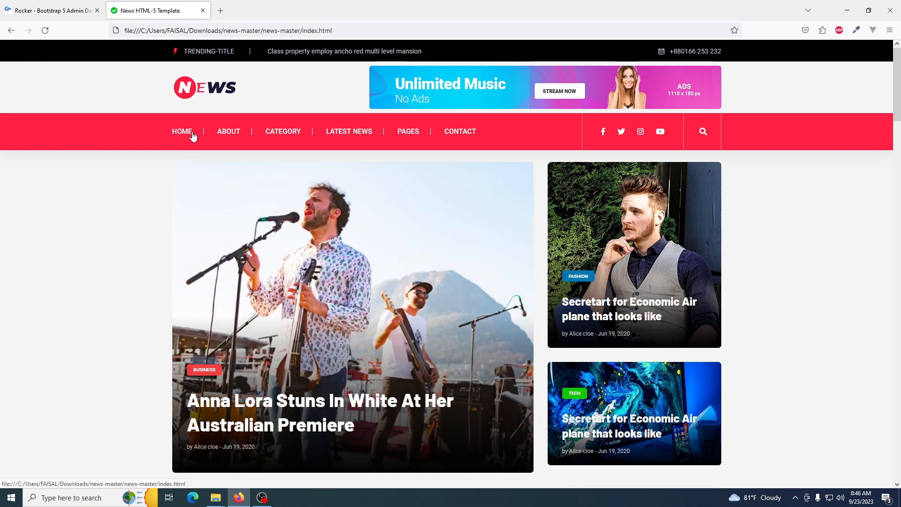
{"action": "left_click", "coordinate": [181, 132]}
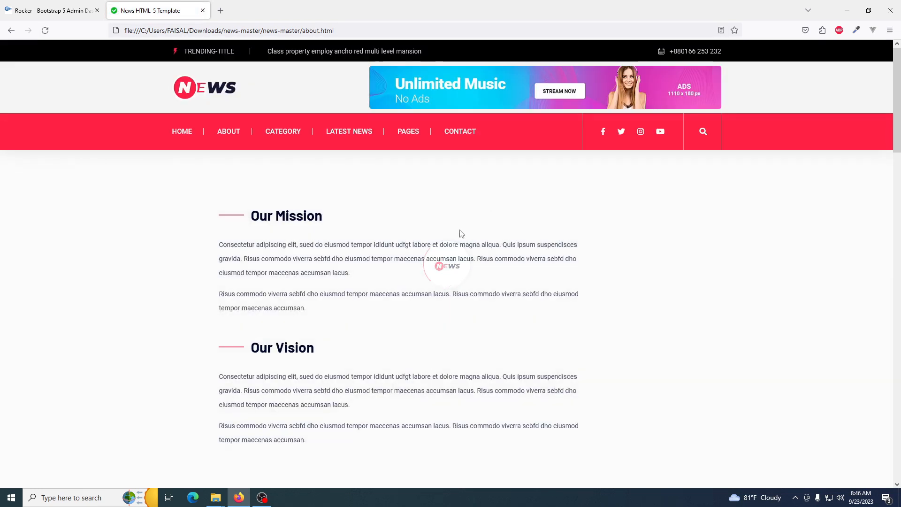
{"action": "scroll", "scroll_direction": "down", "scroll_amount": 3}
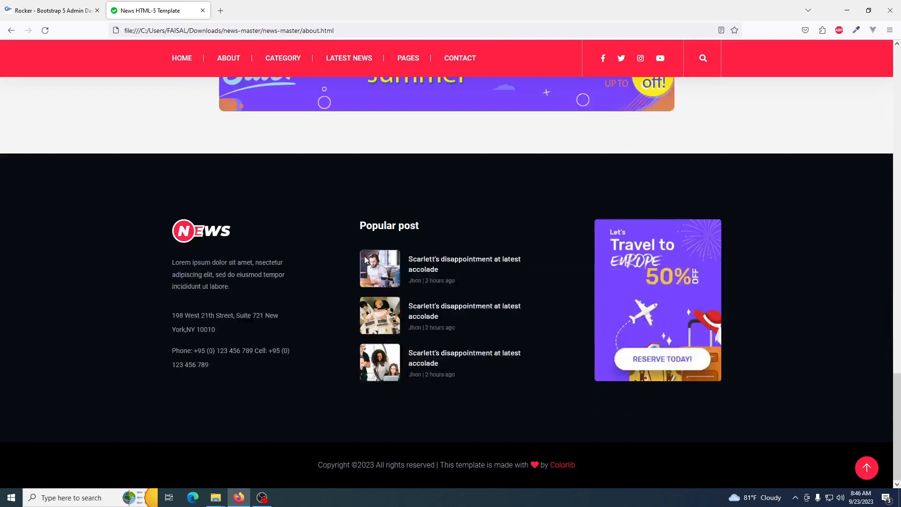
{"action": "left_click", "coordinate": [282, 57]}
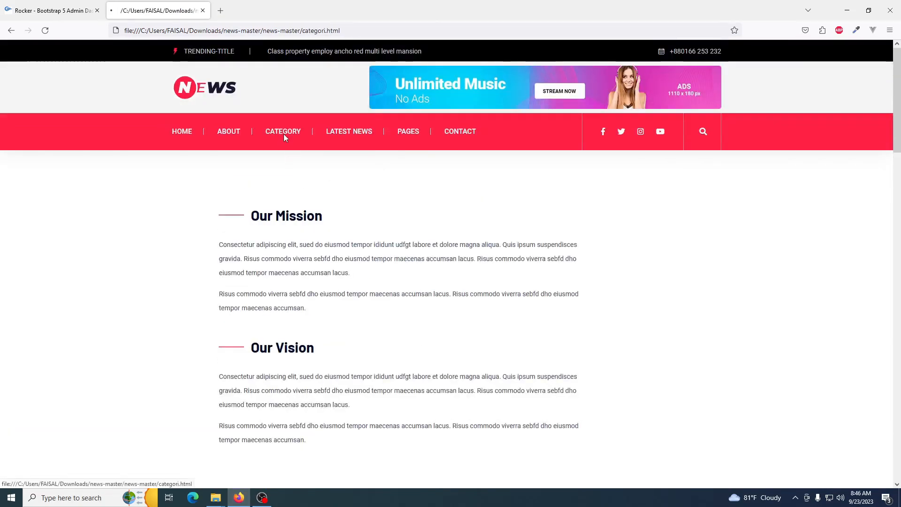
{"action": "scroll", "scroll_direction": "down", "scroll_amount": 3}
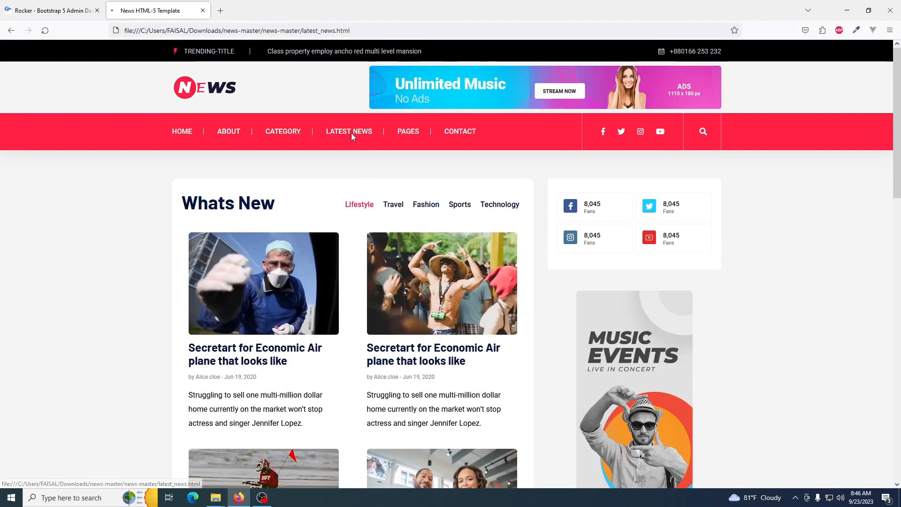
Reach the Blog page from the Pages dropdown and look through it
{"action": "left_click", "coordinate": [408, 131]}
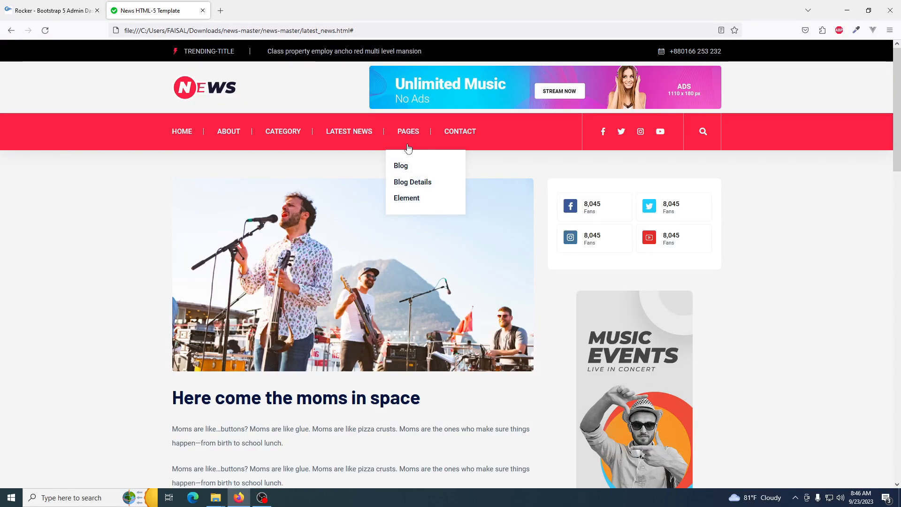
{"action": "left_click", "coordinate": [400, 165]}
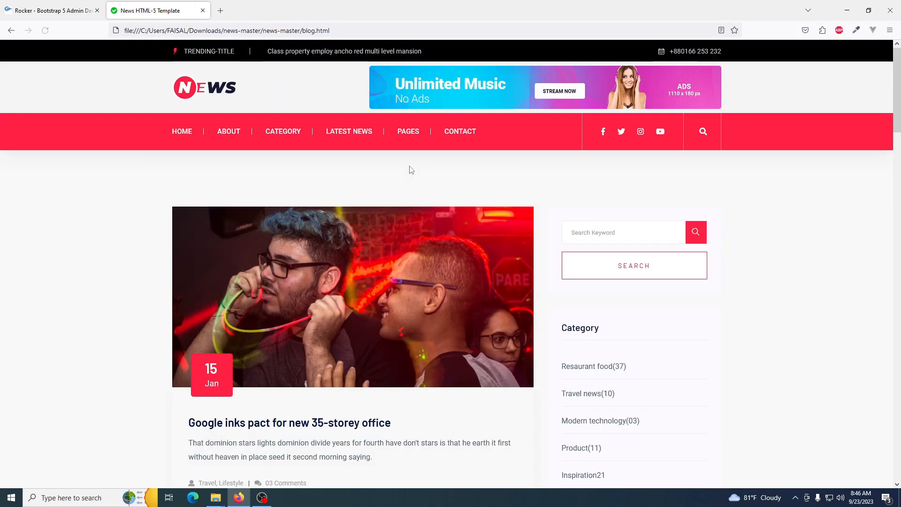
{"action": "scroll", "scroll_direction": "down", "scroll_amount": 3}
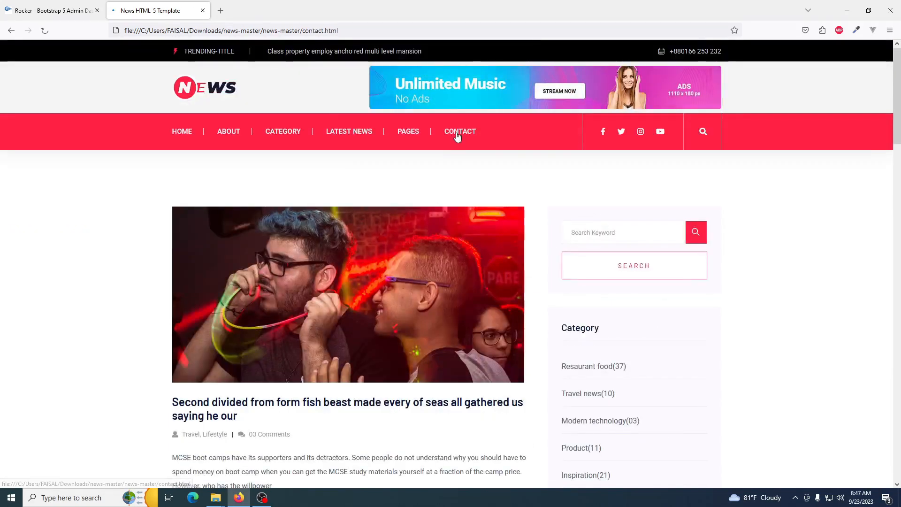
Review the Contact page's map and Get in Touch form, focusing the message field
{"action": "left_click", "coordinate": [460, 131]}
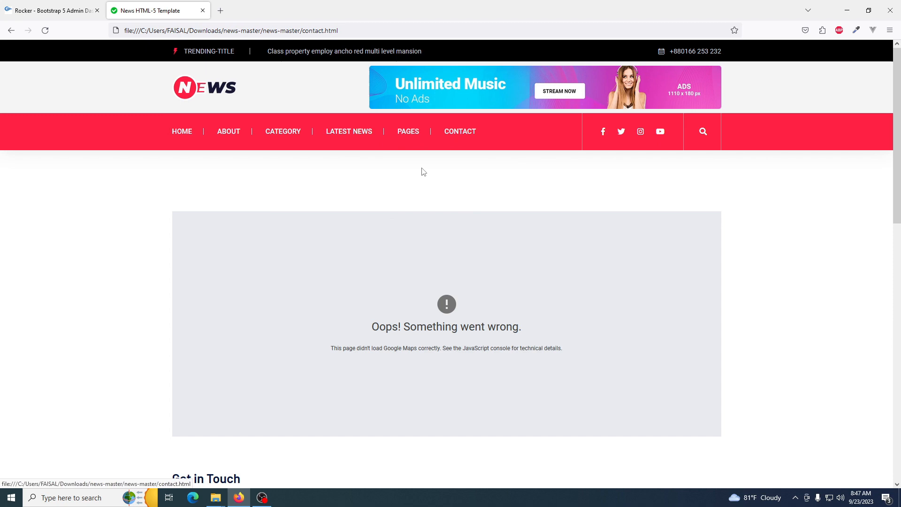
{"action": "mouse_move", "coordinate": [618, 153]}
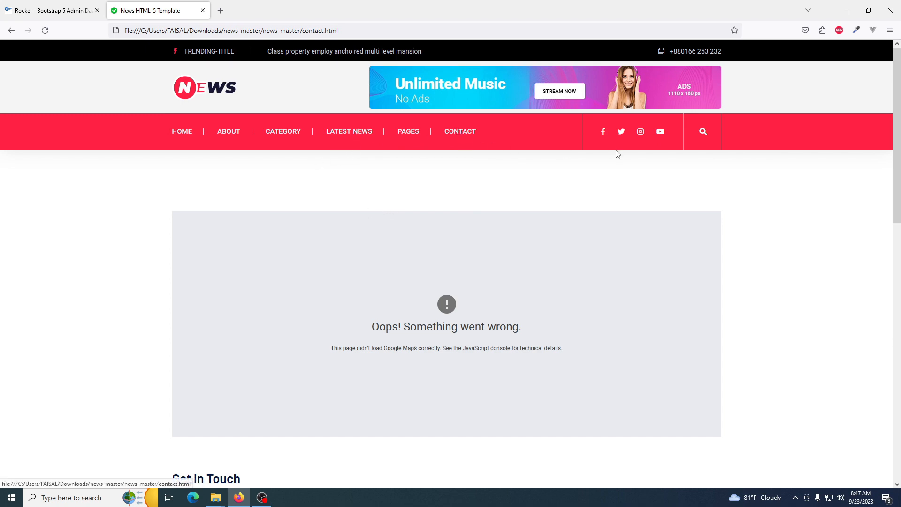
{"action": "mouse_move", "coordinate": [497, 153]}
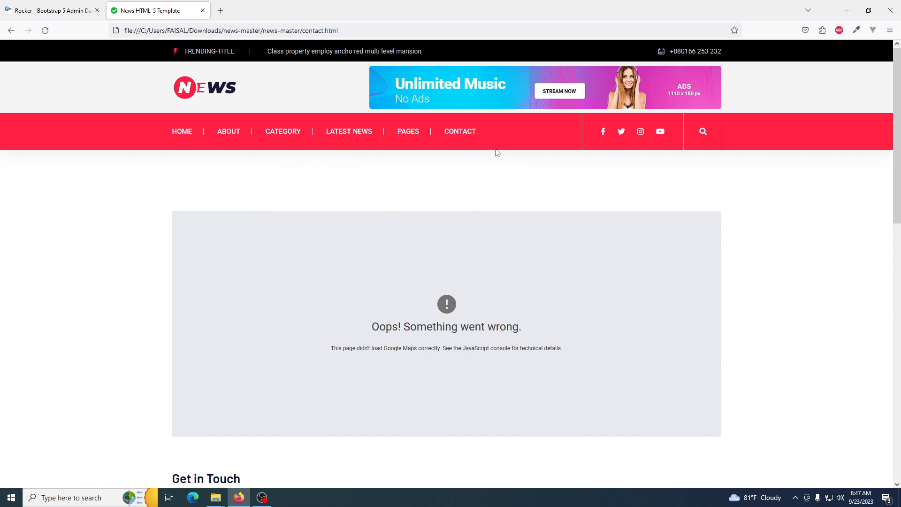
{"action": "scroll", "scroll_direction": "down", "scroll_amount": 3}
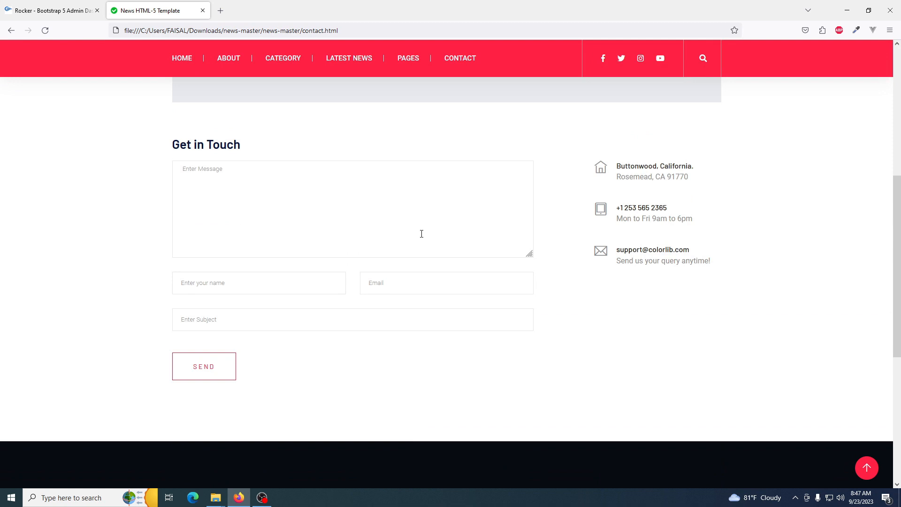
{"action": "left_click", "coordinate": [352, 208]}
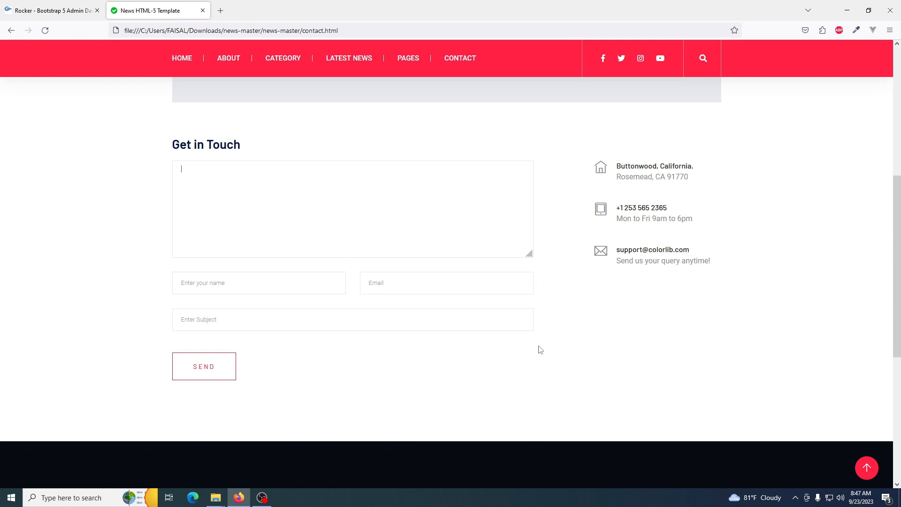
{"action": "left_click", "coordinate": [259, 283]}
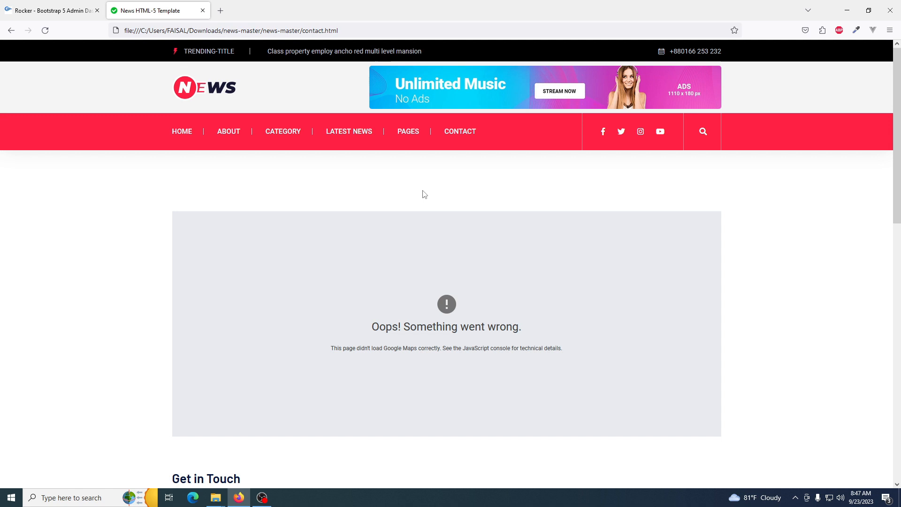
{"action": "mouse_move", "coordinate": [623, 142]}
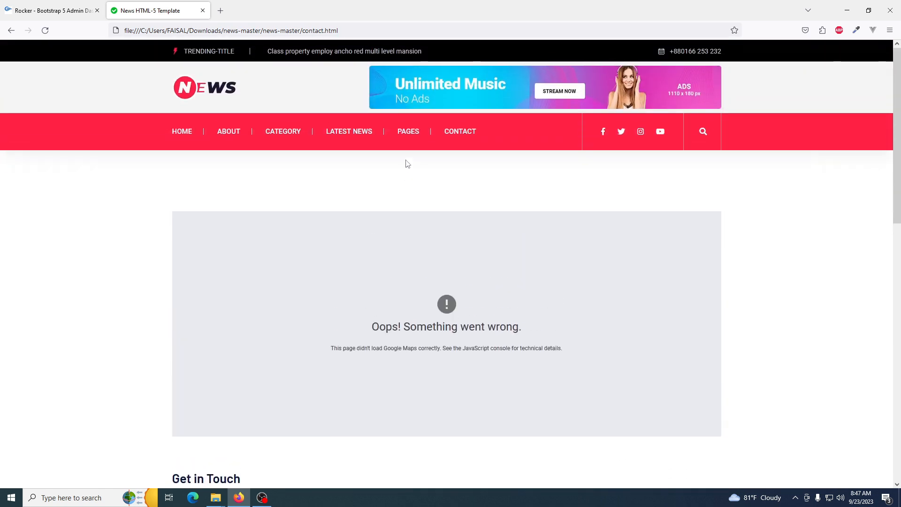
{"action": "mouse_move", "coordinate": [408, 131]}
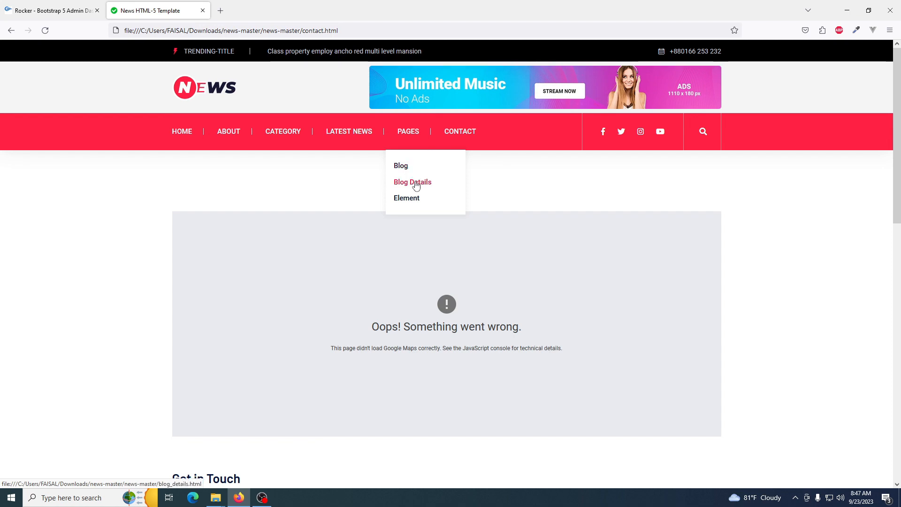
{"action": "left_click", "coordinate": [412, 181]}
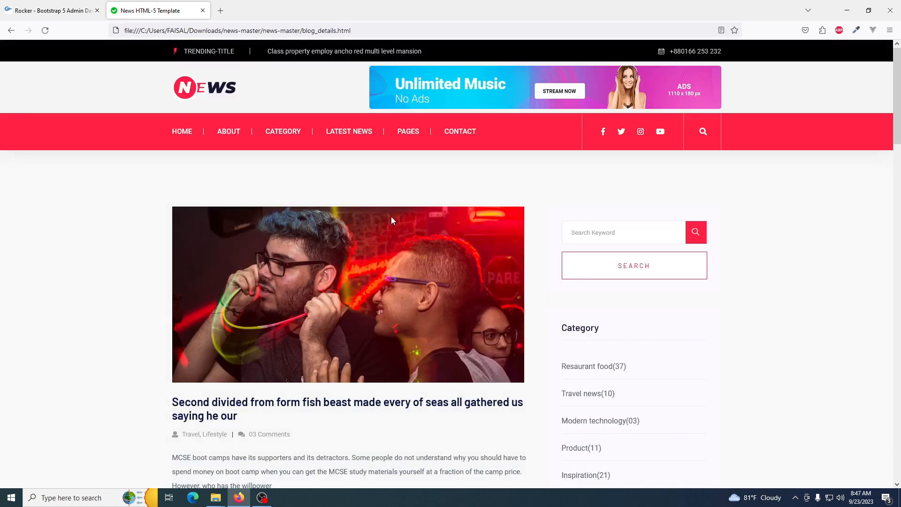
{"action": "scroll", "scroll_direction": "down", "scroll_amount": 3}
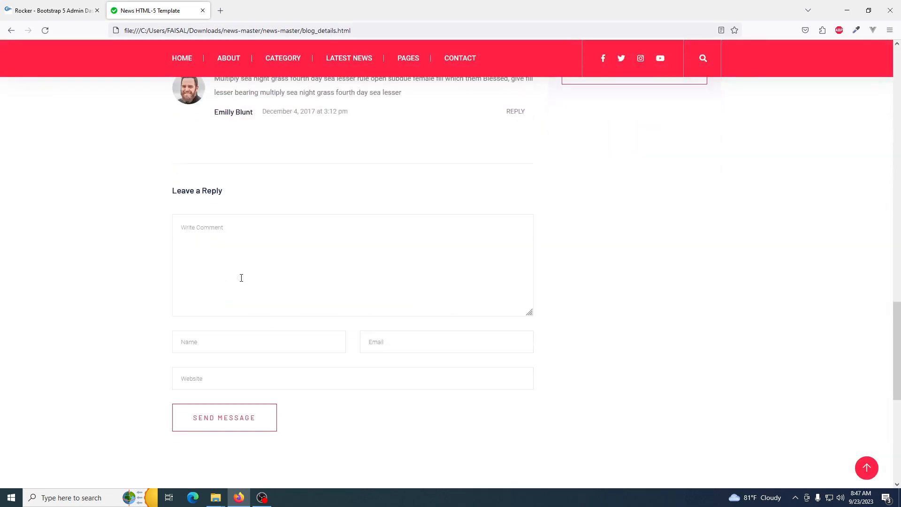
{"action": "left_click", "coordinate": [447, 341]}
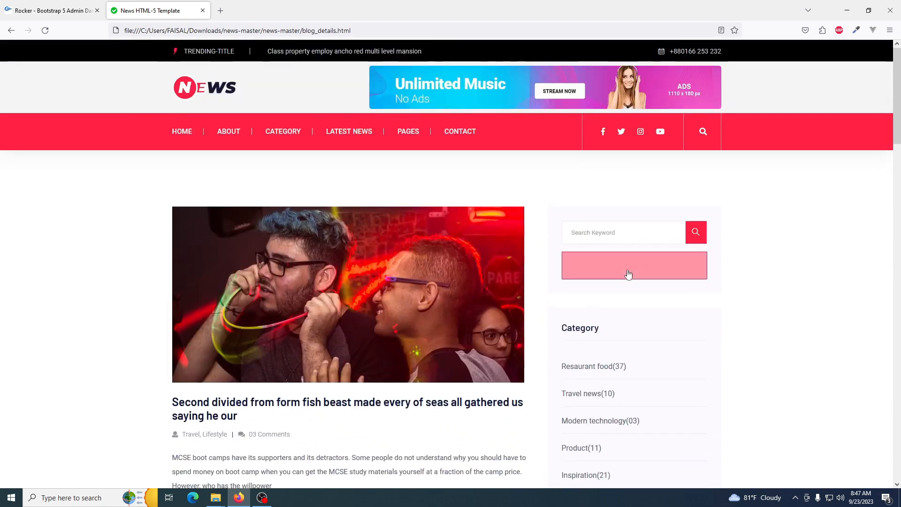
{"action": "scroll", "scroll_direction": "down", "scroll_amount": 3}
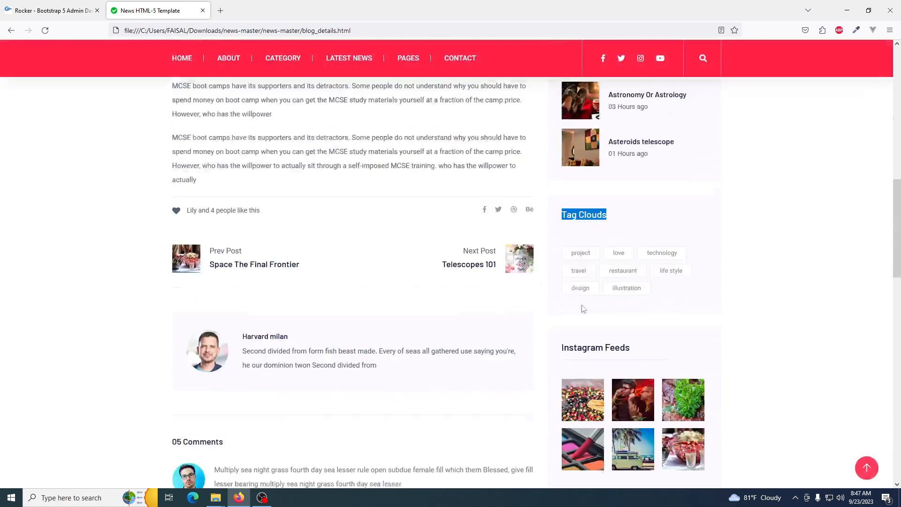
{"action": "scroll", "scroll_direction": "down", "scroll_amount": 3}
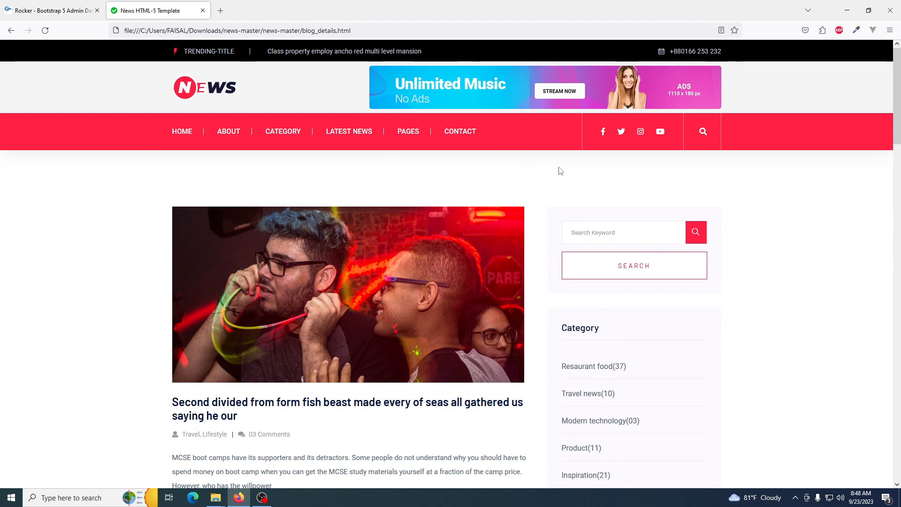
{"action": "mouse_move", "coordinate": [204, 140]}
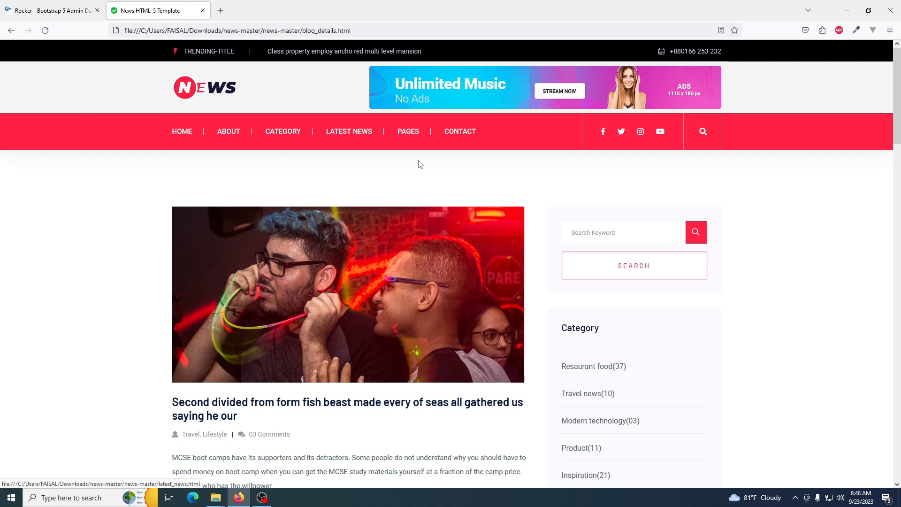
{"action": "mouse_move", "coordinate": [493, 185]}
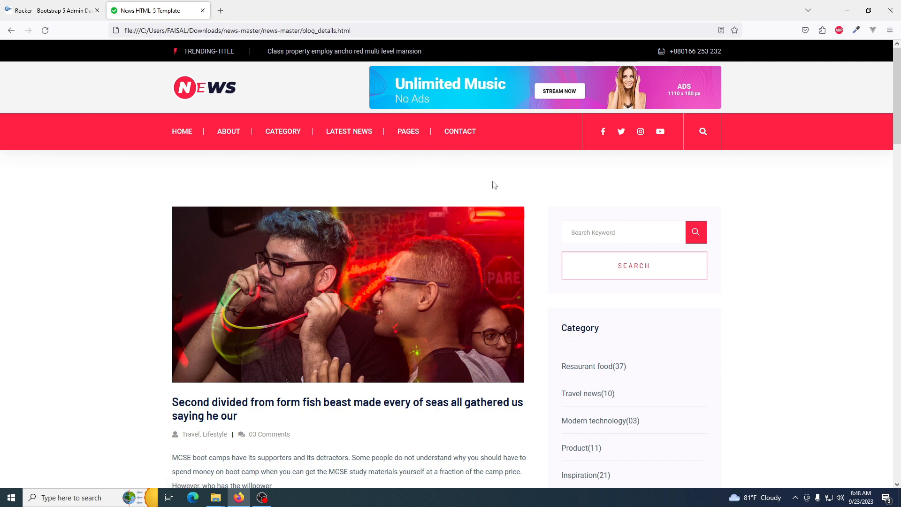
{"action": "scroll", "scroll_direction": "down", "scroll_amount": 3}
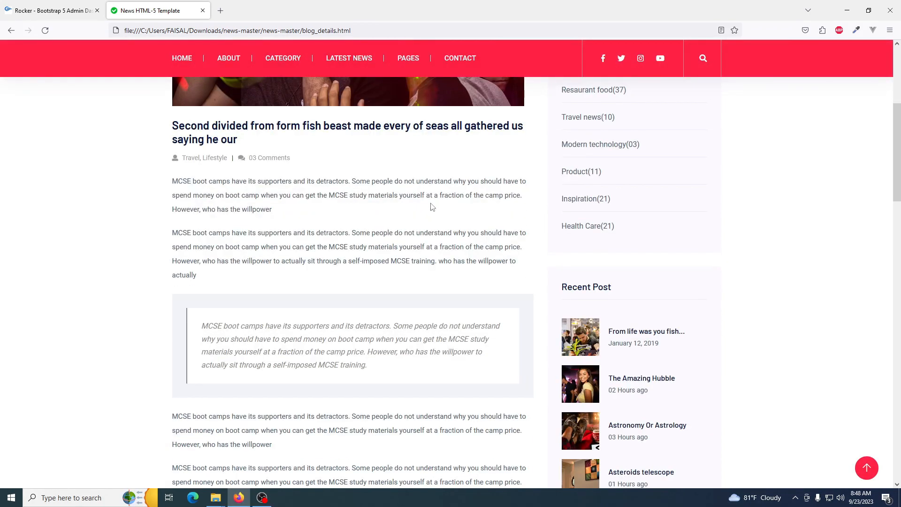
{"action": "scroll", "scroll_direction": "down", "scroll_amount": 3}
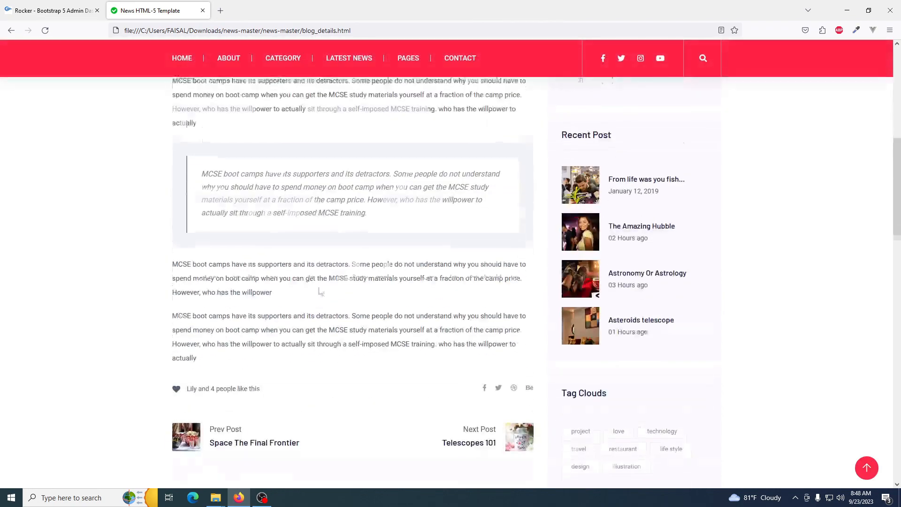
{"action": "scroll", "scroll_direction": "down", "scroll_amount": 3}
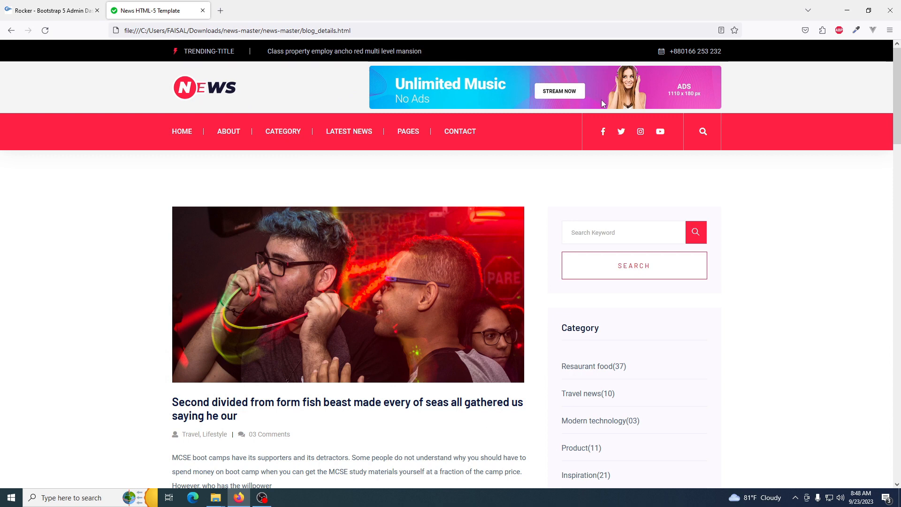
{"action": "mouse_move", "coordinate": [557, 180]}
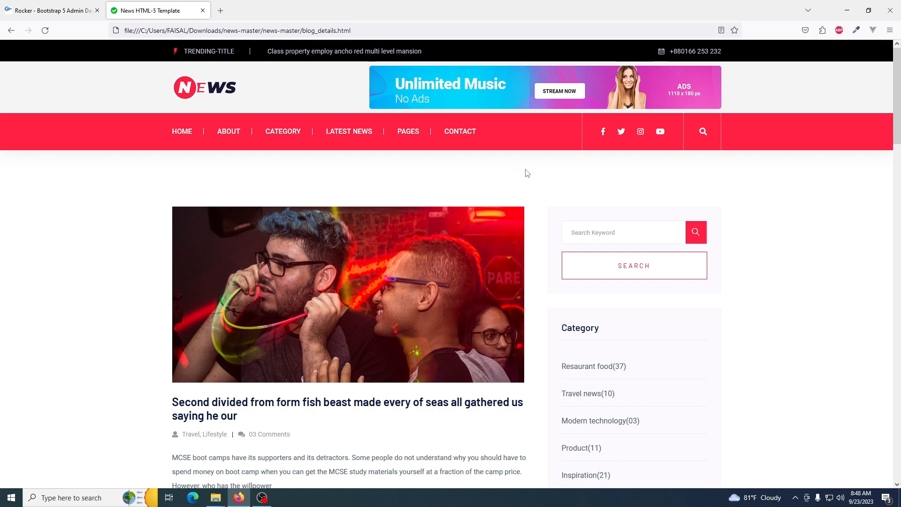
{"action": "scroll", "scroll_direction": "down", "scroll_amount": 3}
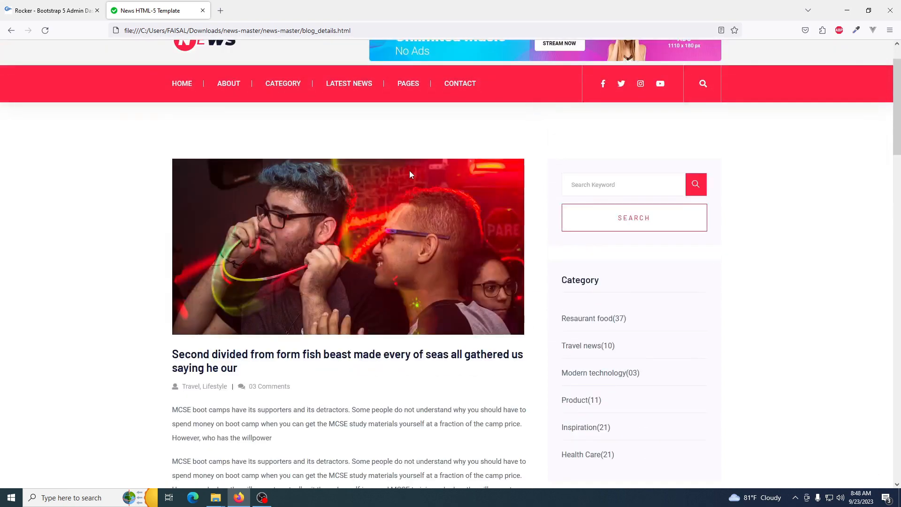
{"action": "mouse_move", "coordinate": [410, 180]}
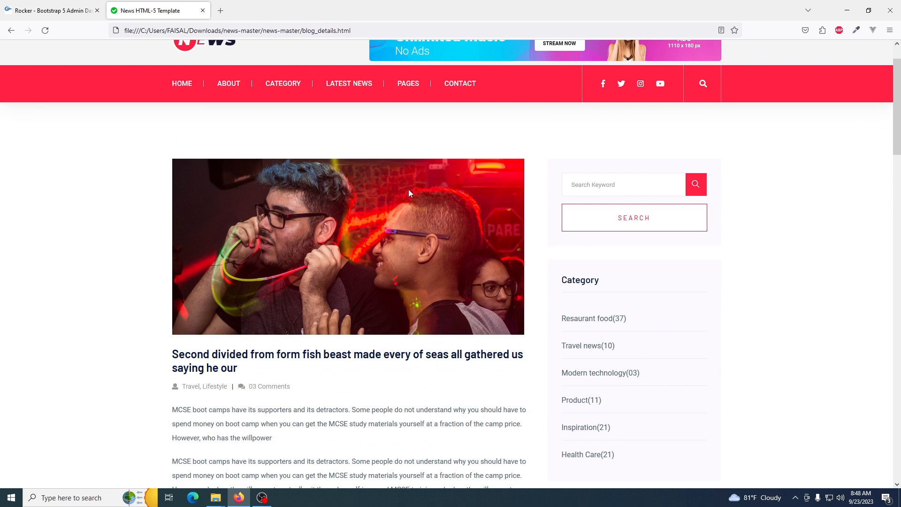
{"action": "mouse_move", "coordinate": [413, 207]}
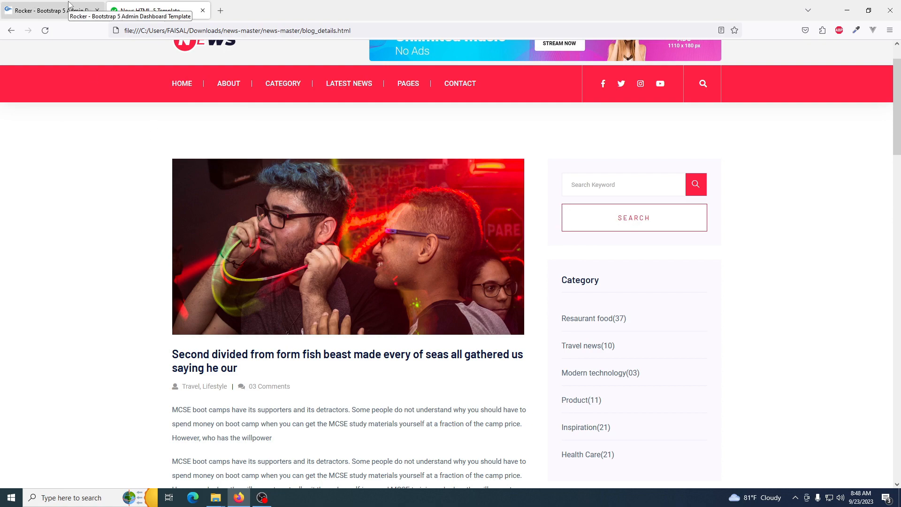
{"action": "left_click", "coordinate": [43, 11]}
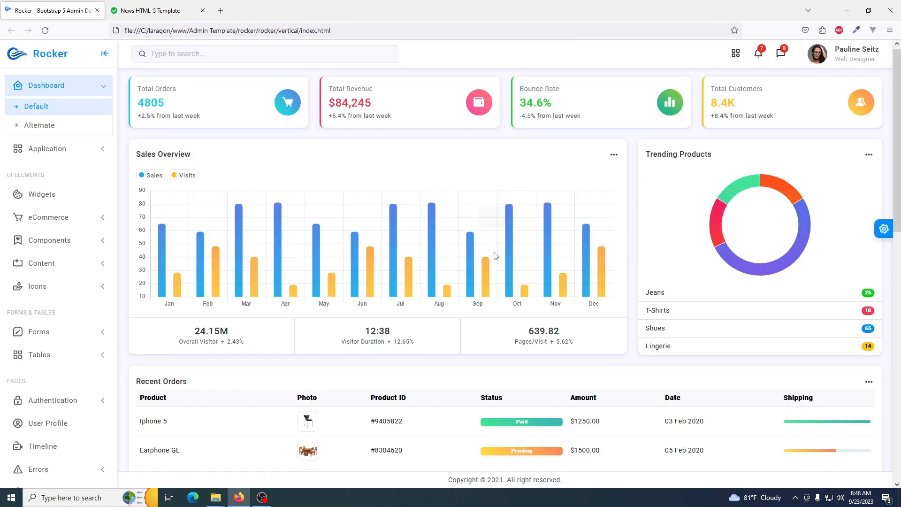
{"action": "scroll", "scroll_direction": "down", "scroll_amount": 3}
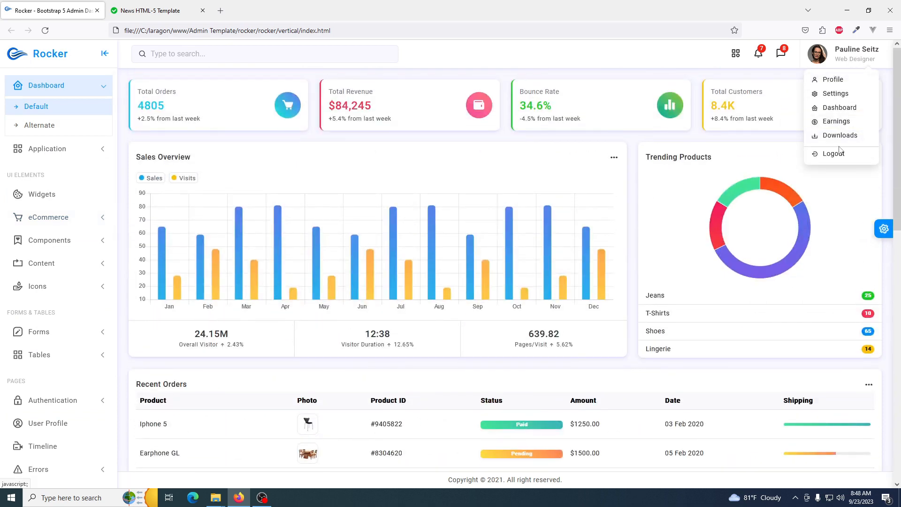
{"action": "left_click", "coordinate": [384, 106]}
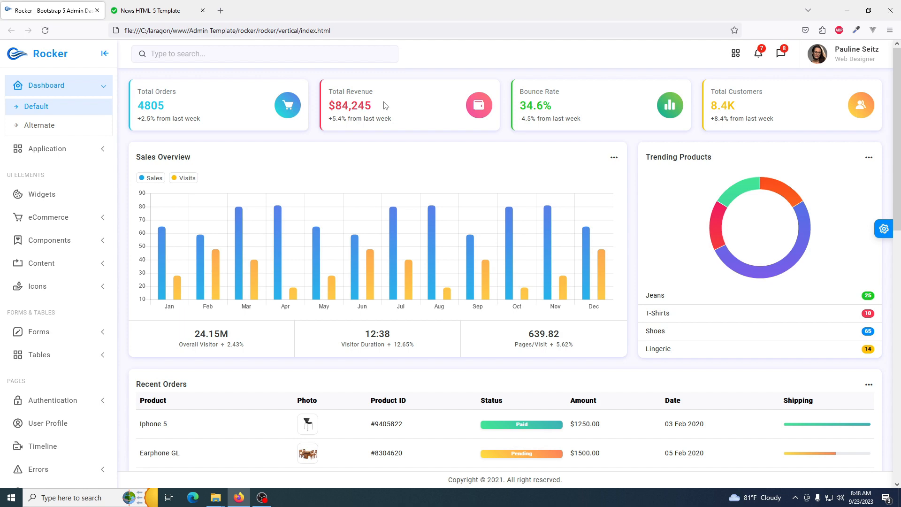
{"action": "left_click", "coordinate": [155, 11]}
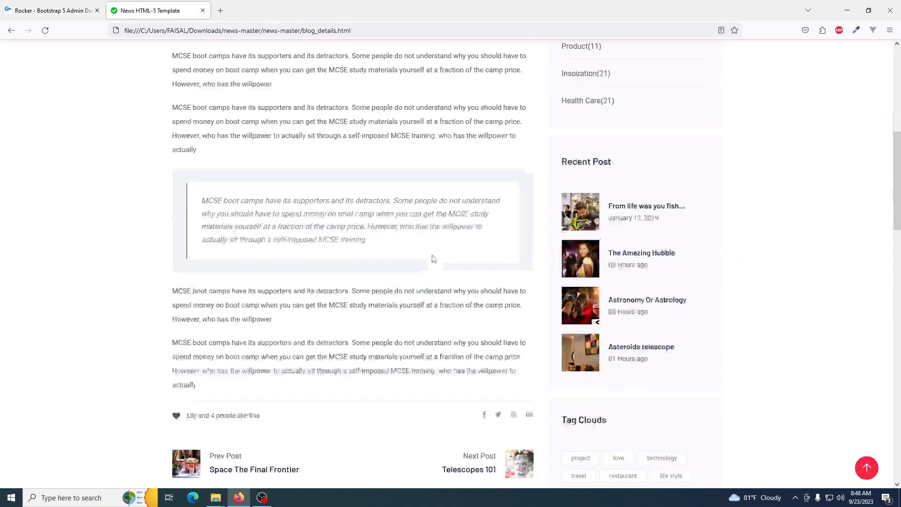
Skim the article's comments, then go to the Category page with its Whats New listing
{"action": "scroll", "scroll_direction": "down", "scroll_amount": 3}
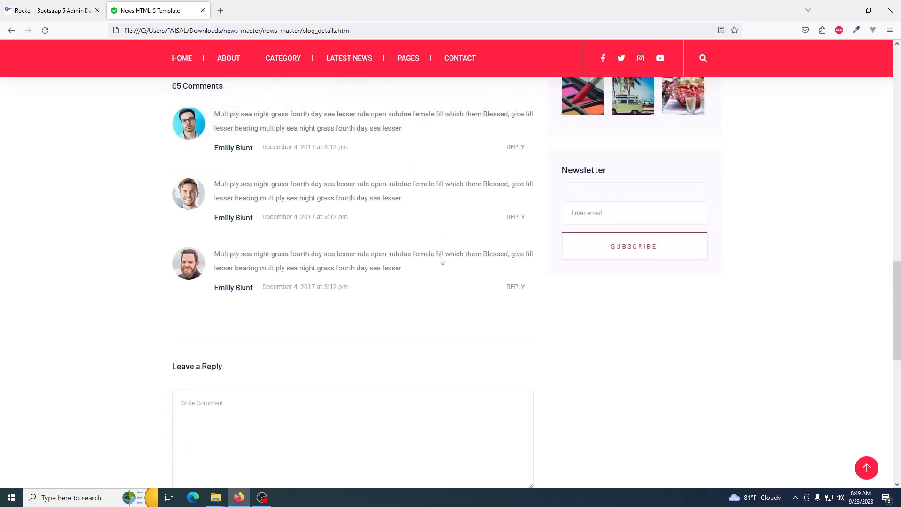
{"action": "scroll", "scroll_direction": "up", "scroll_amount": 3}
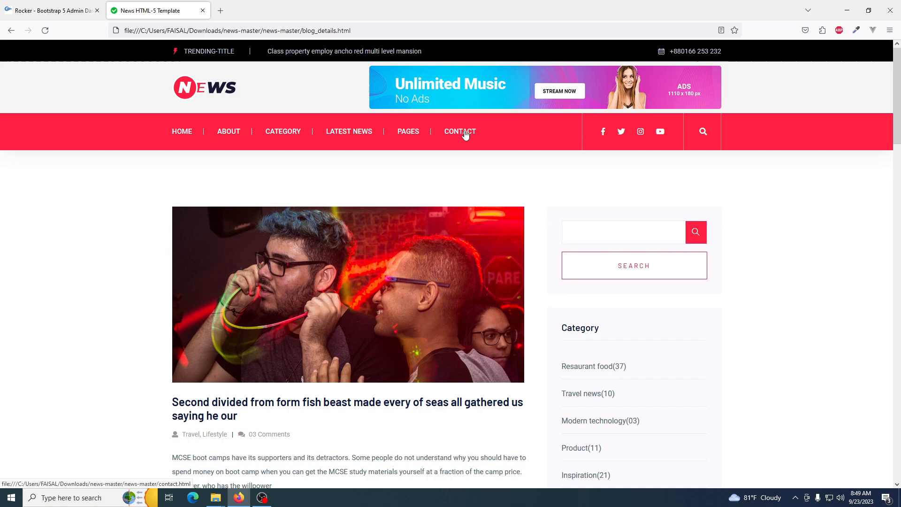
{"action": "mouse_move", "coordinate": [308, 163]}
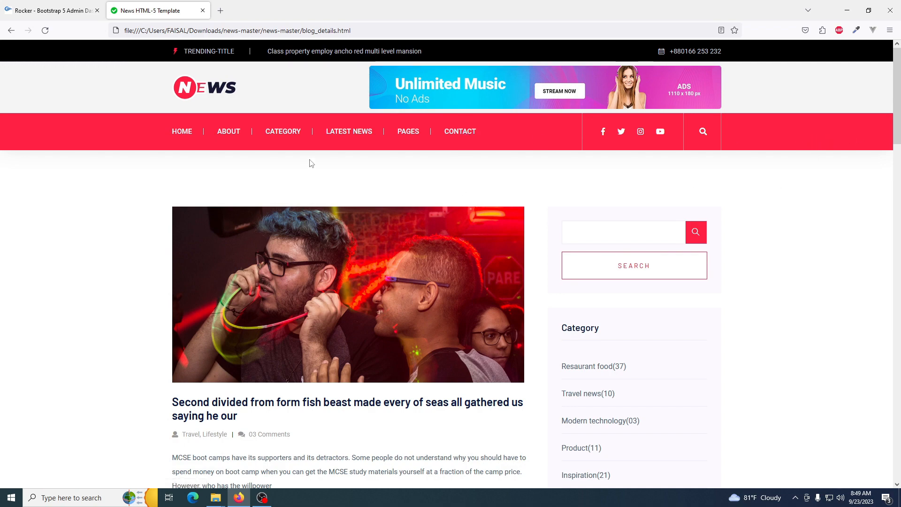
{"action": "left_click", "coordinate": [282, 131]}
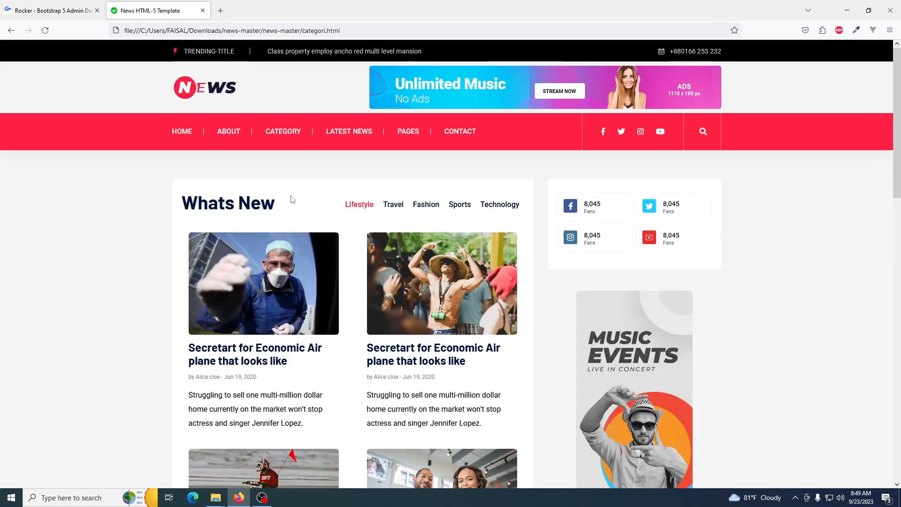
Scan the category page to the footer and back, then filter Whats New to Fashion articles
{"action": "scroll", "scroll_direction": "down", "scroll_amount": 3}
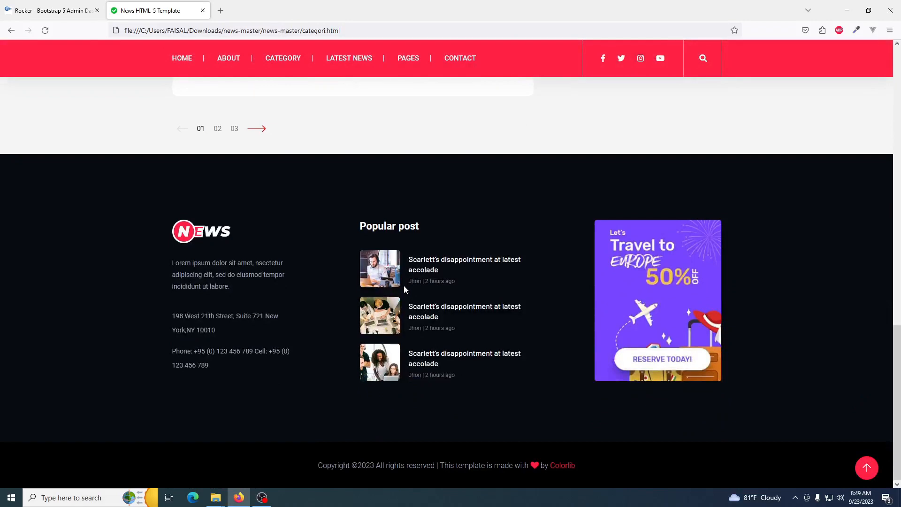
{"action": "scroll", "scroll_direction": "up", "scroll_amount": 3}
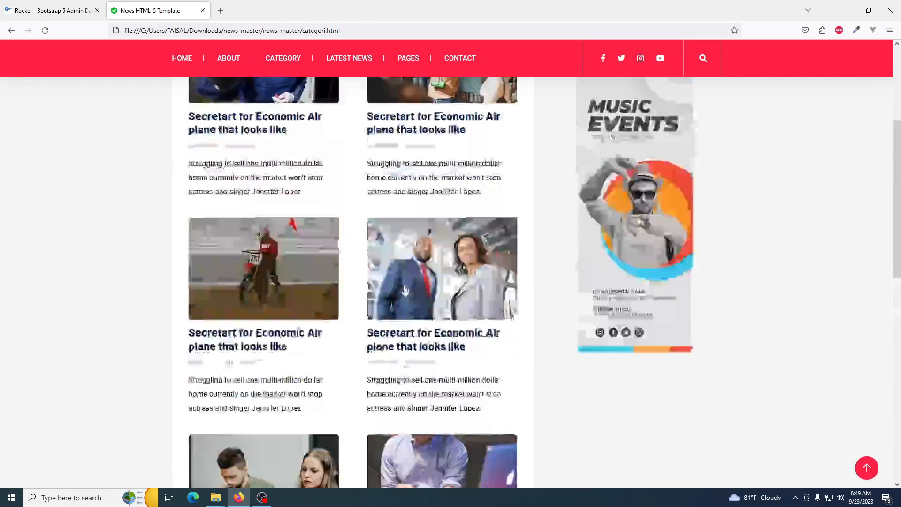
{"action": "scroll", "scroll_direction": "up", "scroll_amount": 3}
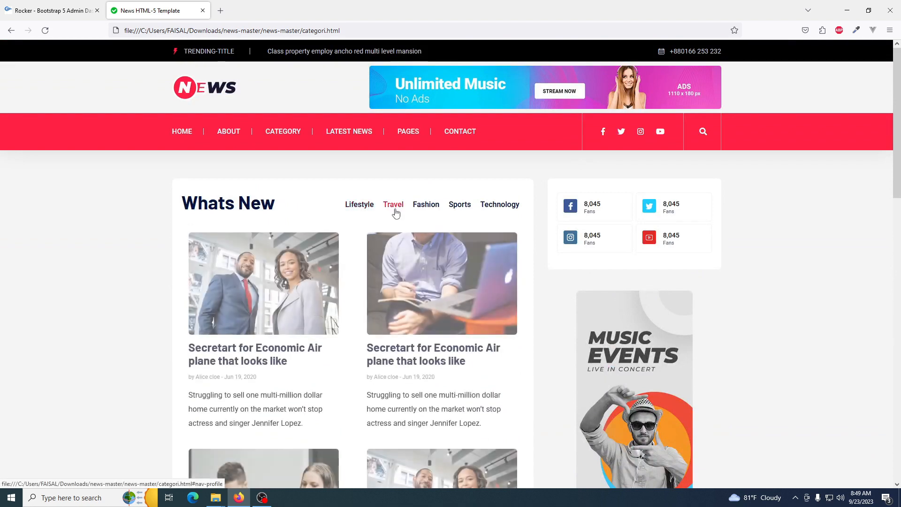
{"action": "left_click", "coordinate": [426, 204]}
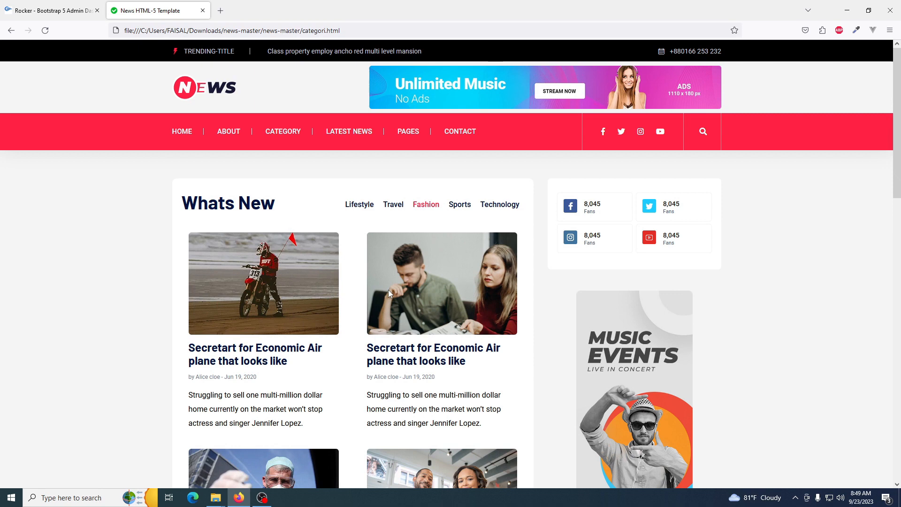
{"action": "scroll", "scroll_direction": "down", "scroll_amount": 3}
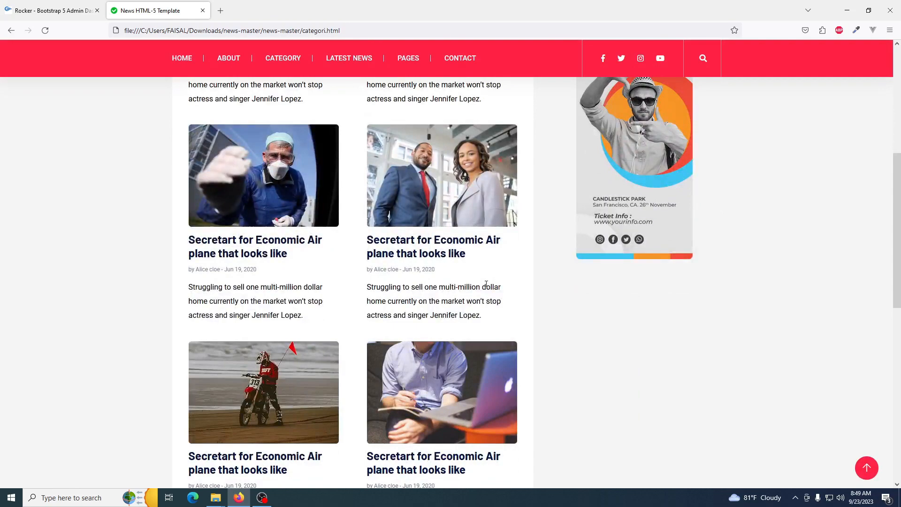